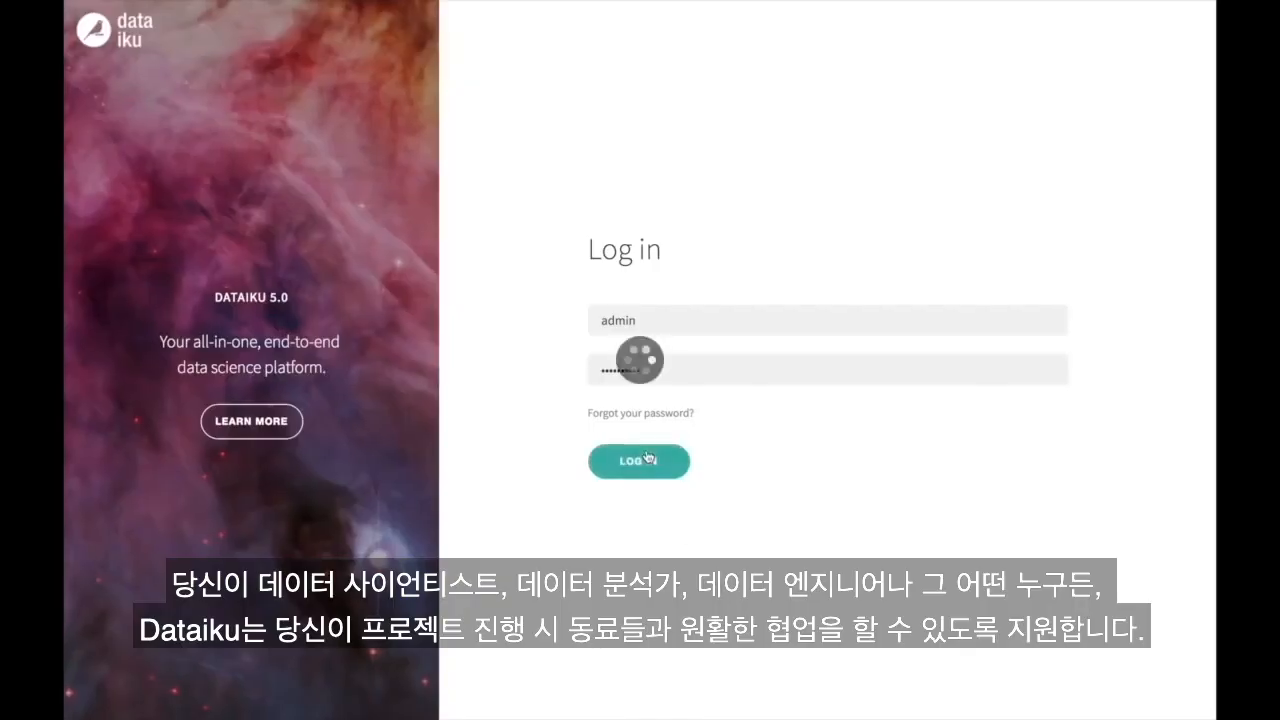
Step: Log into Dataiku DSS and open the Dataiku Demo project summary
left_click(638, 461)
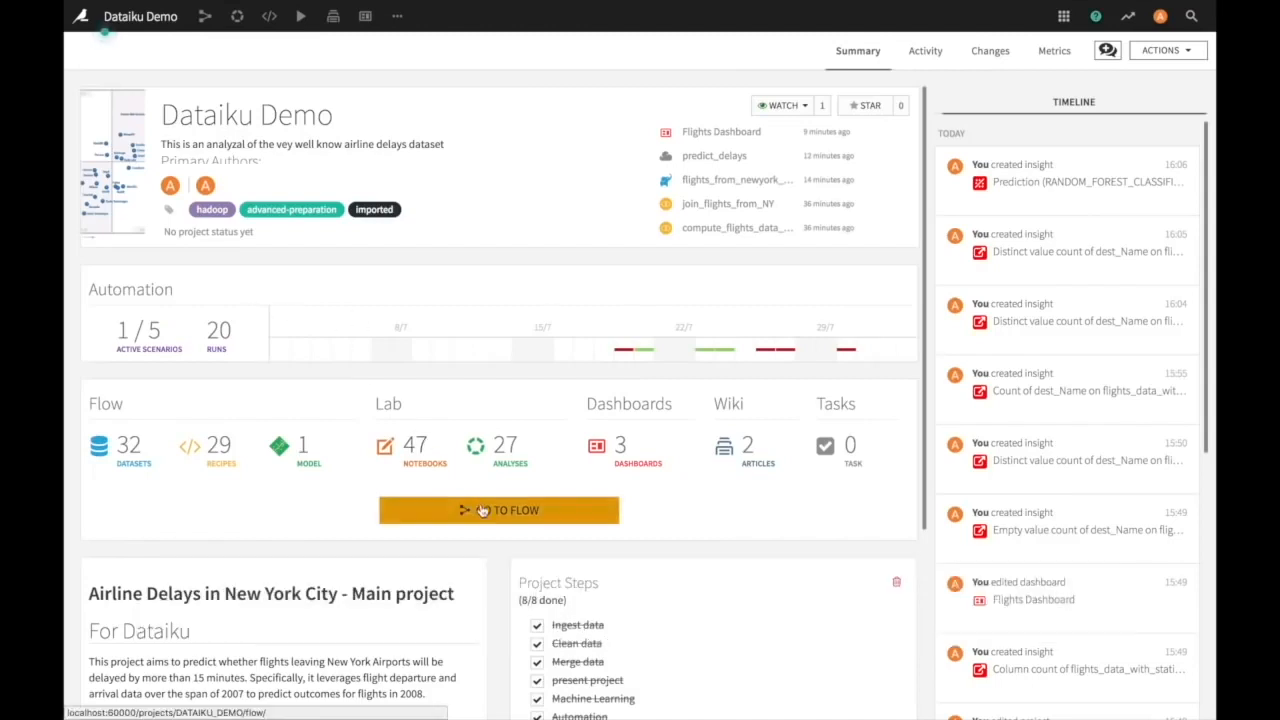
Step: Open the flow and inspect the flight data prepare recipe's column statistics
left_click(499, 510)
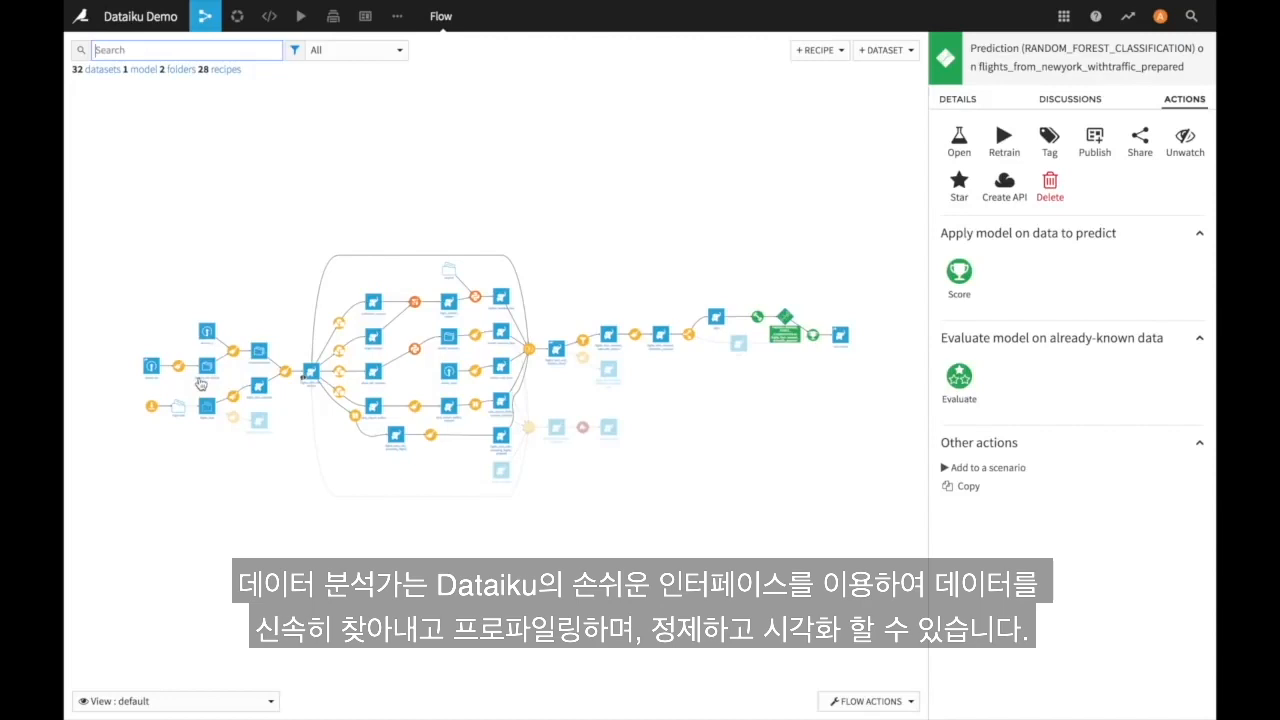
left_click(882, 50)
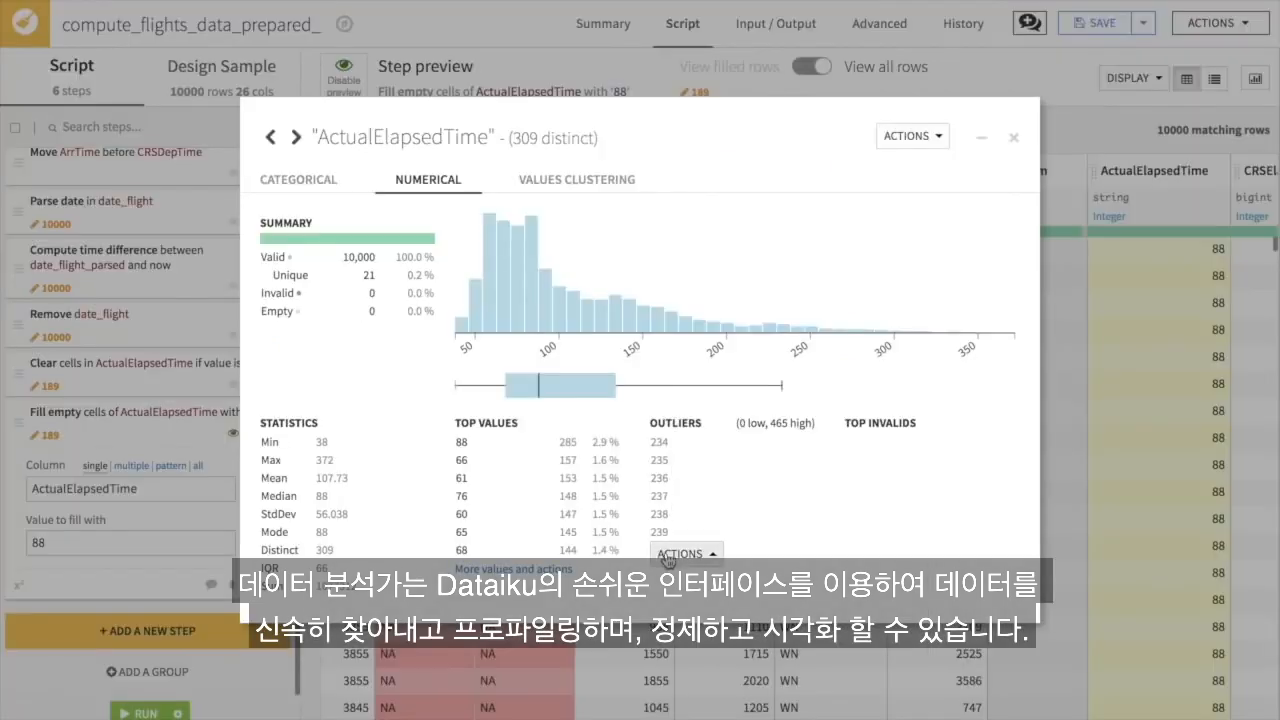
left_click(686, 554)
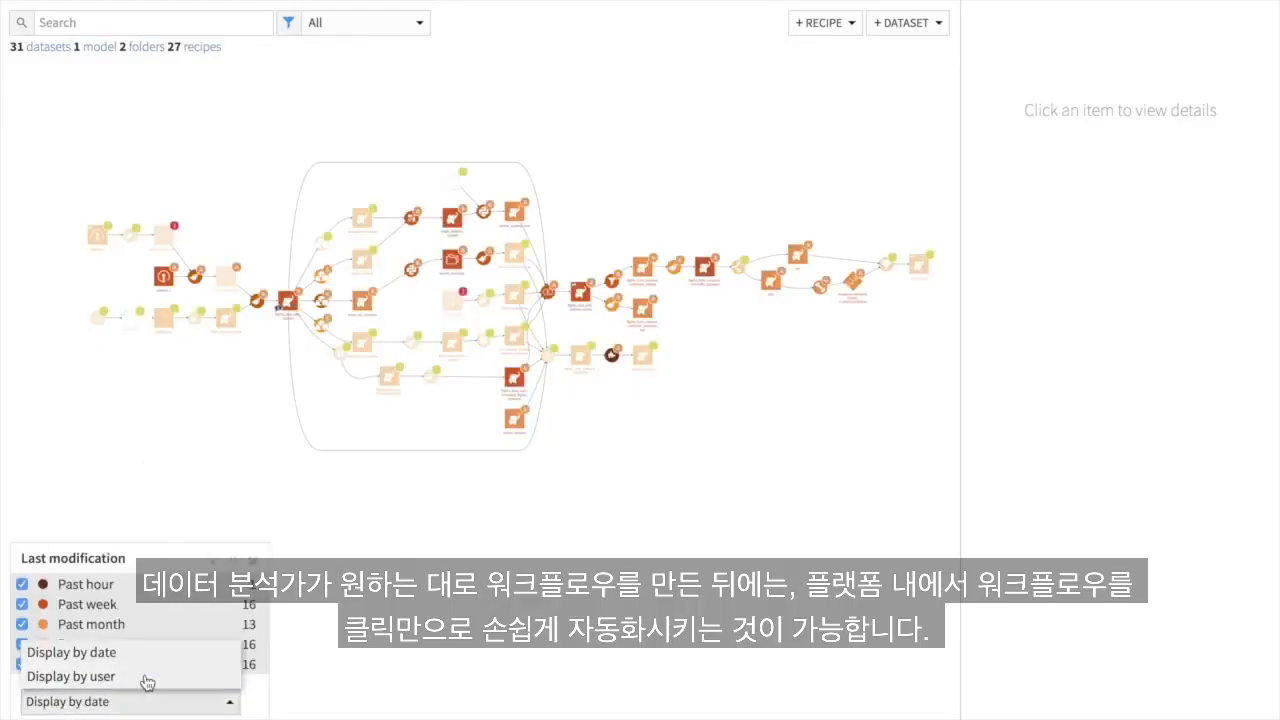
Step: Colour the flow by last modifier and open the deep learning model's GPU training dialog
left_click(71, 676)
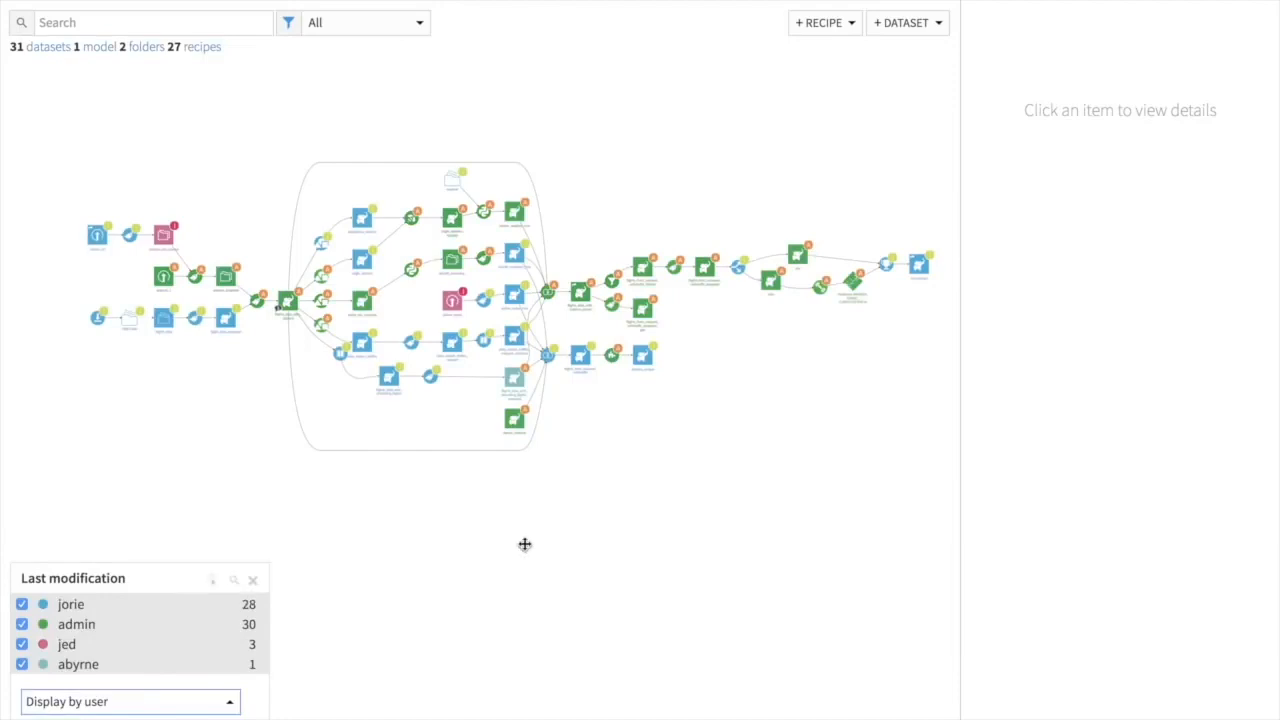
left_click(1126, 188)
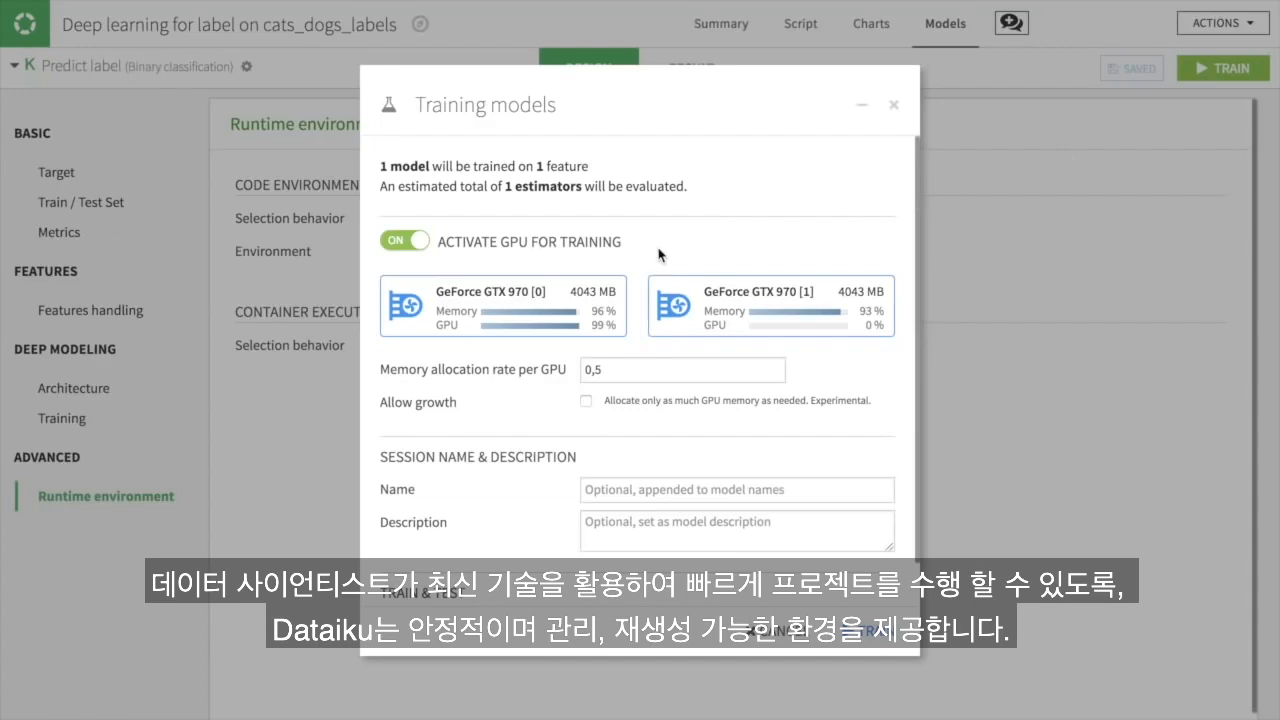
Step: Start training the Keras model and follow its progress in TensorBoard
left_click(1222, 68)
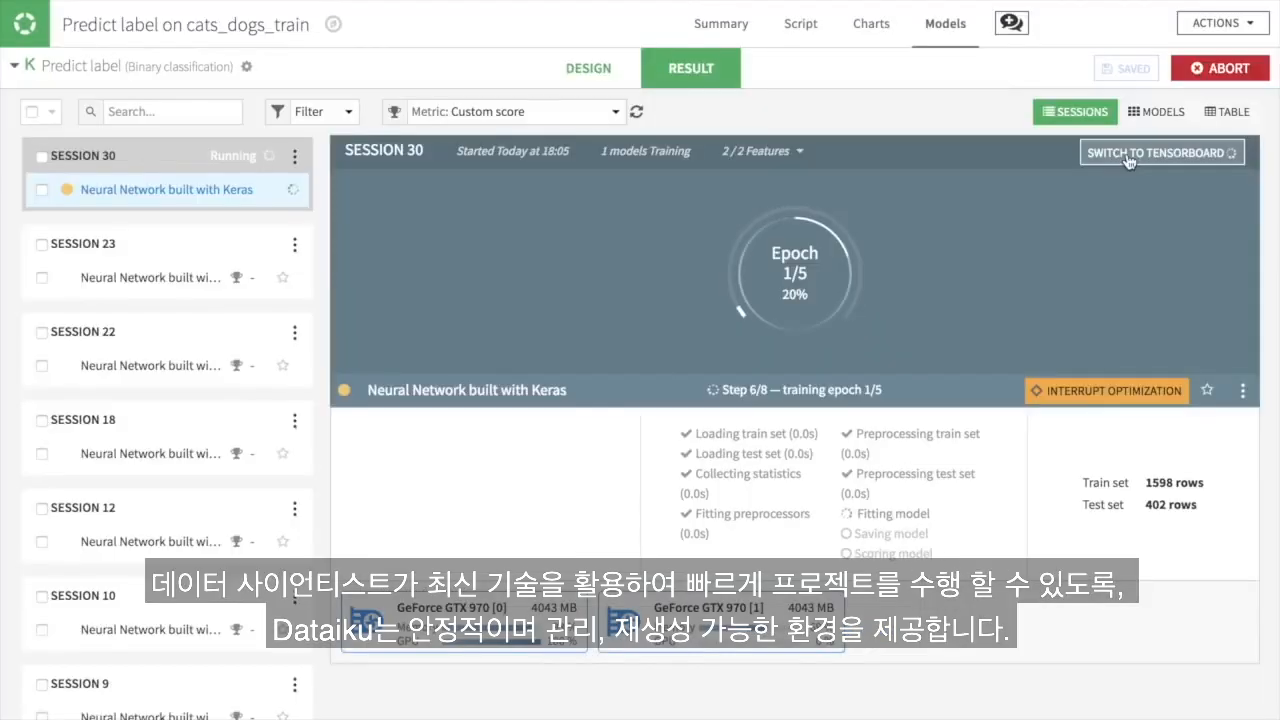
left_click(1161, 152)
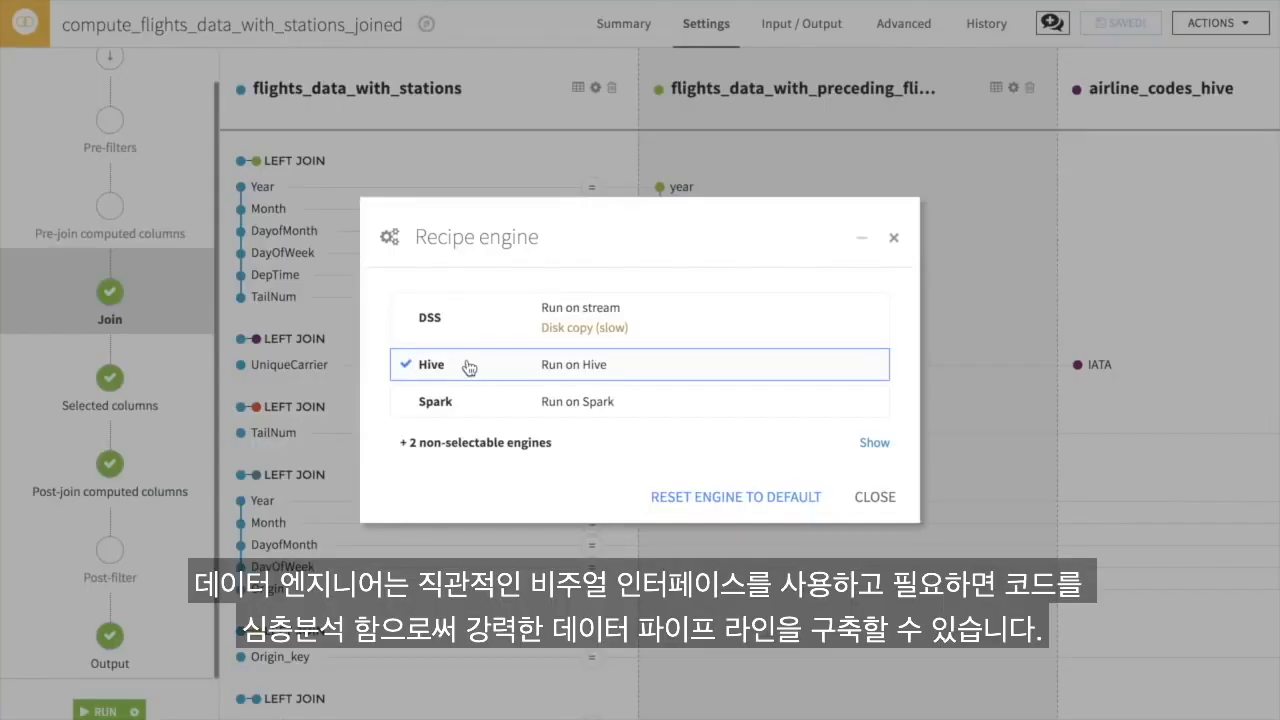
Step: Show the join recipe's HiveQL query and scroll through its SELECT columns
left_click(873, 497)
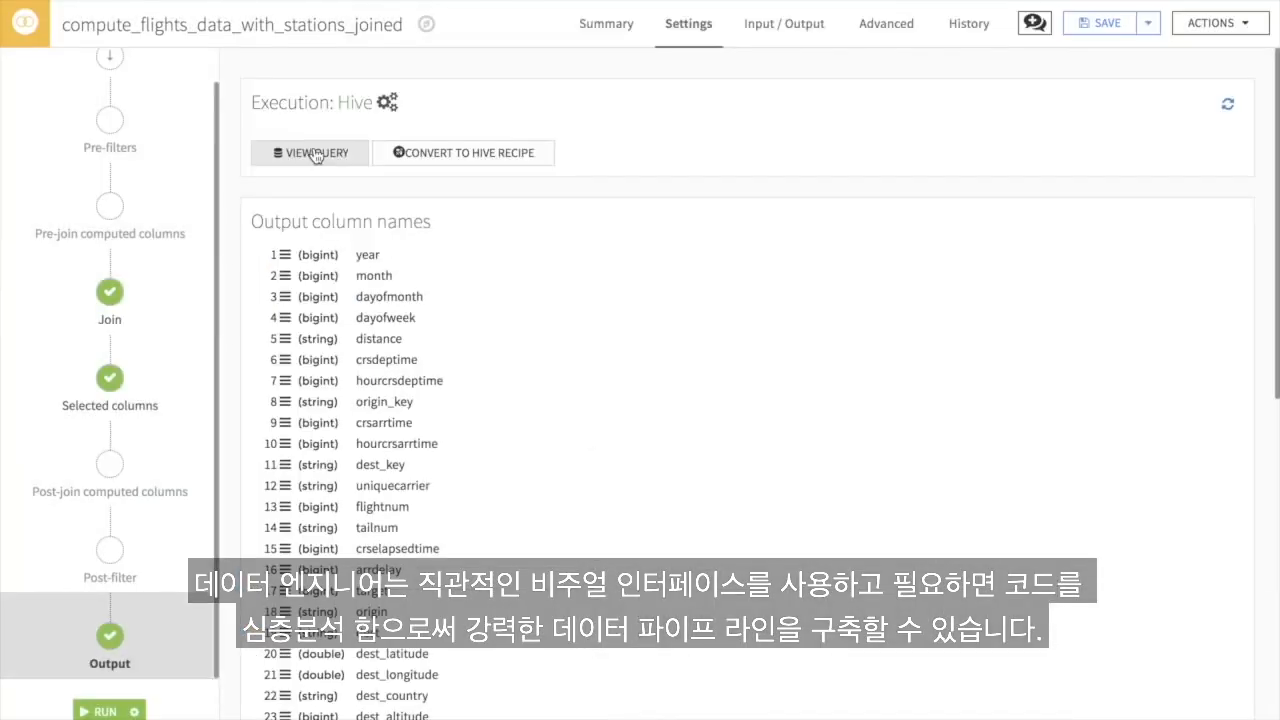
left_click(310, 152)
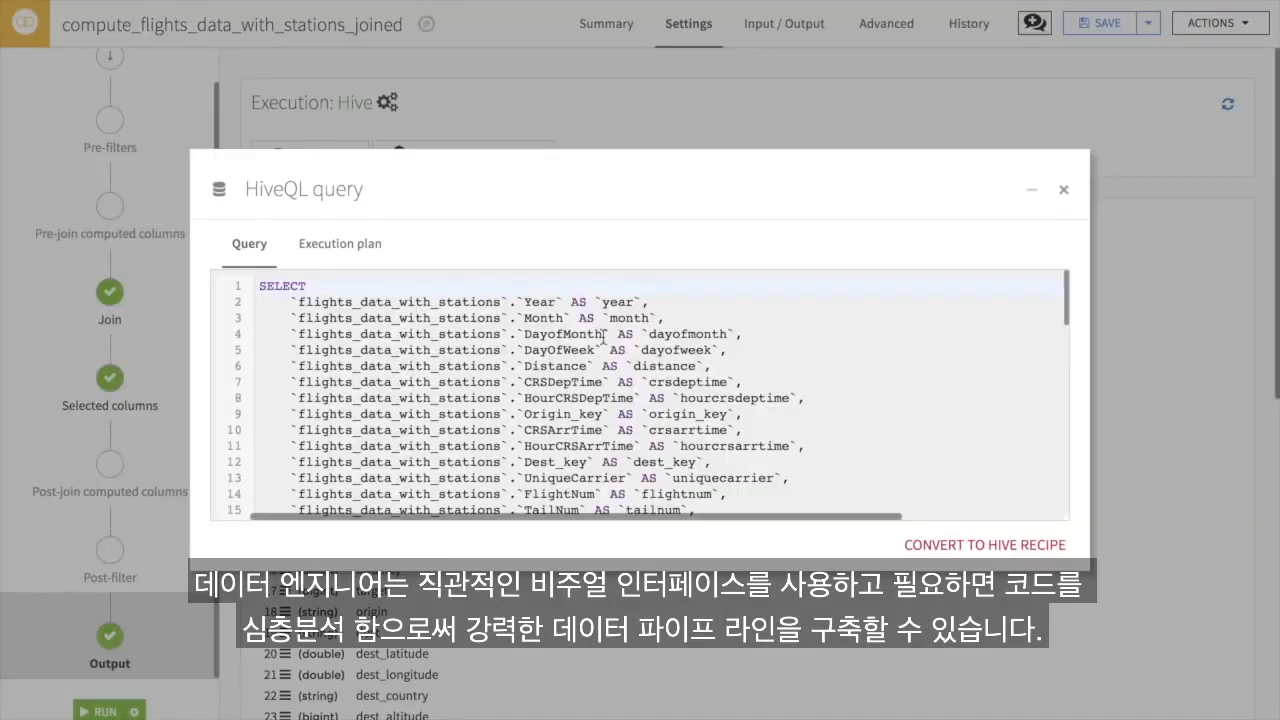
scroll("down", 3)
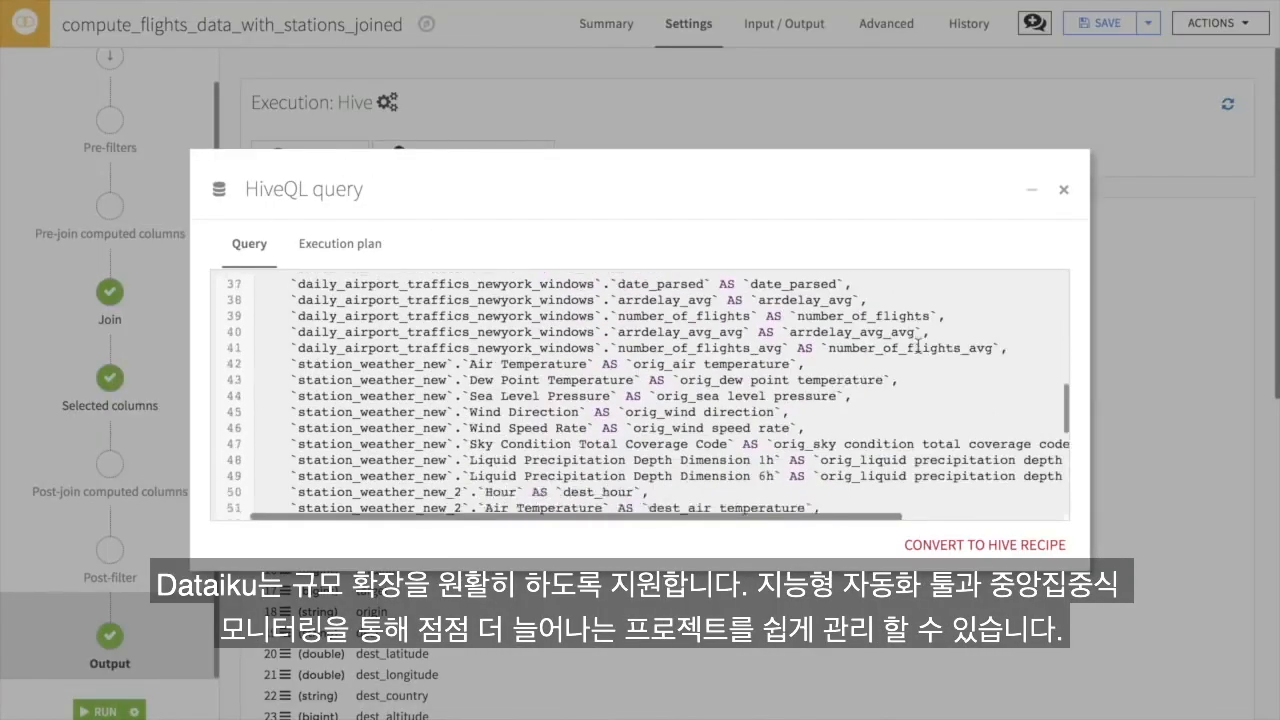